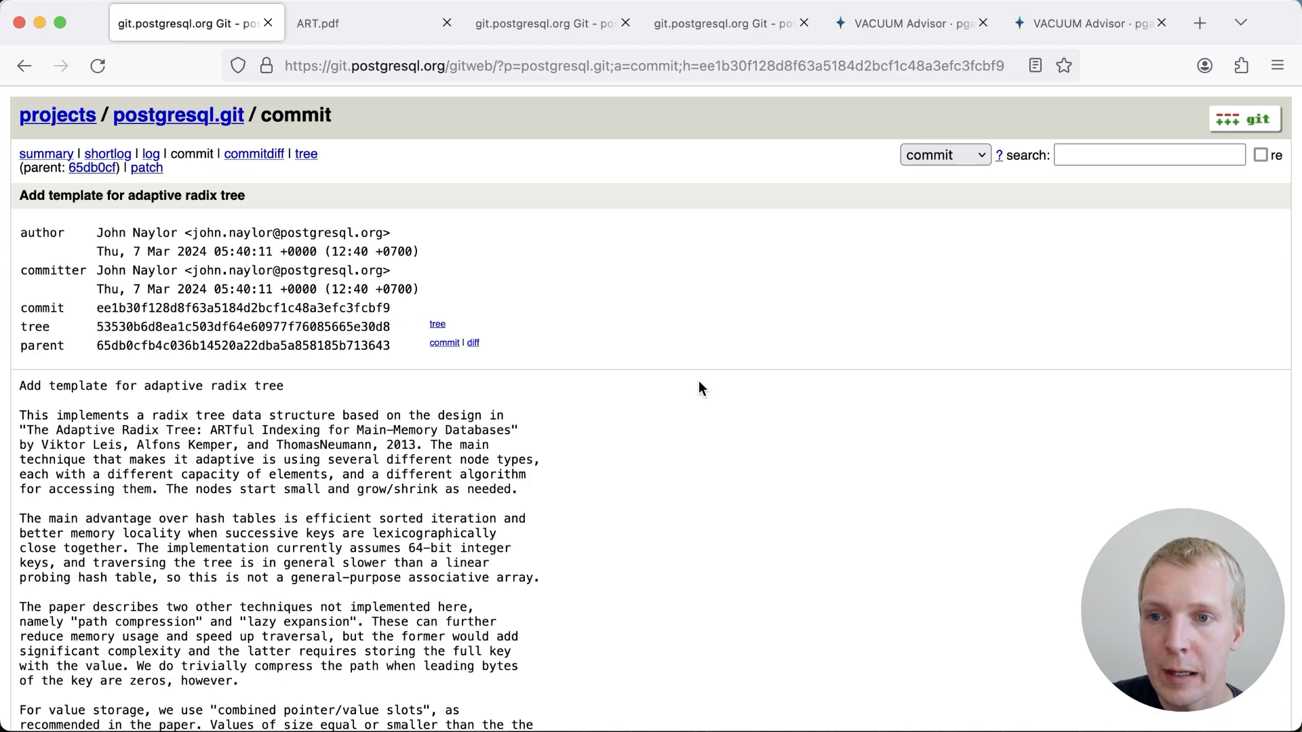
- Read down the radix tree commit message, then switch to the ART.pdf paper it cites
scroll("down", 3)
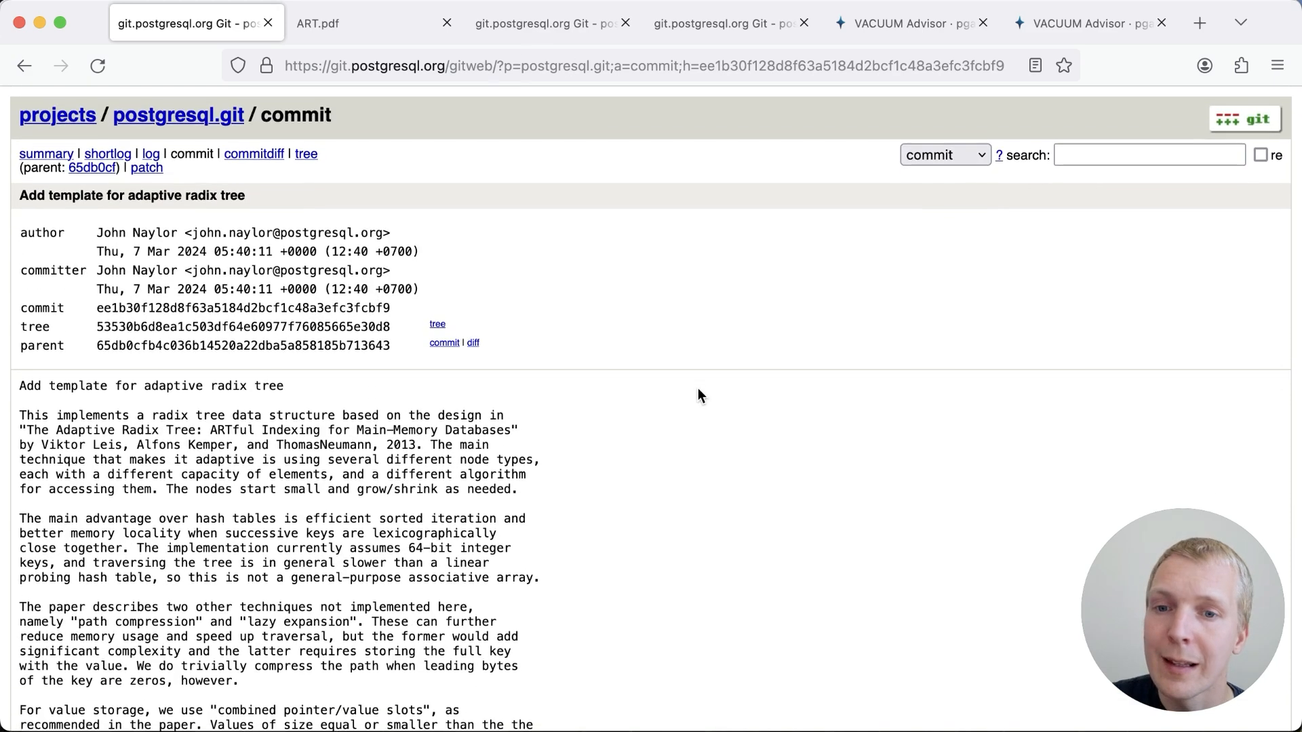
scroll("down", 3)
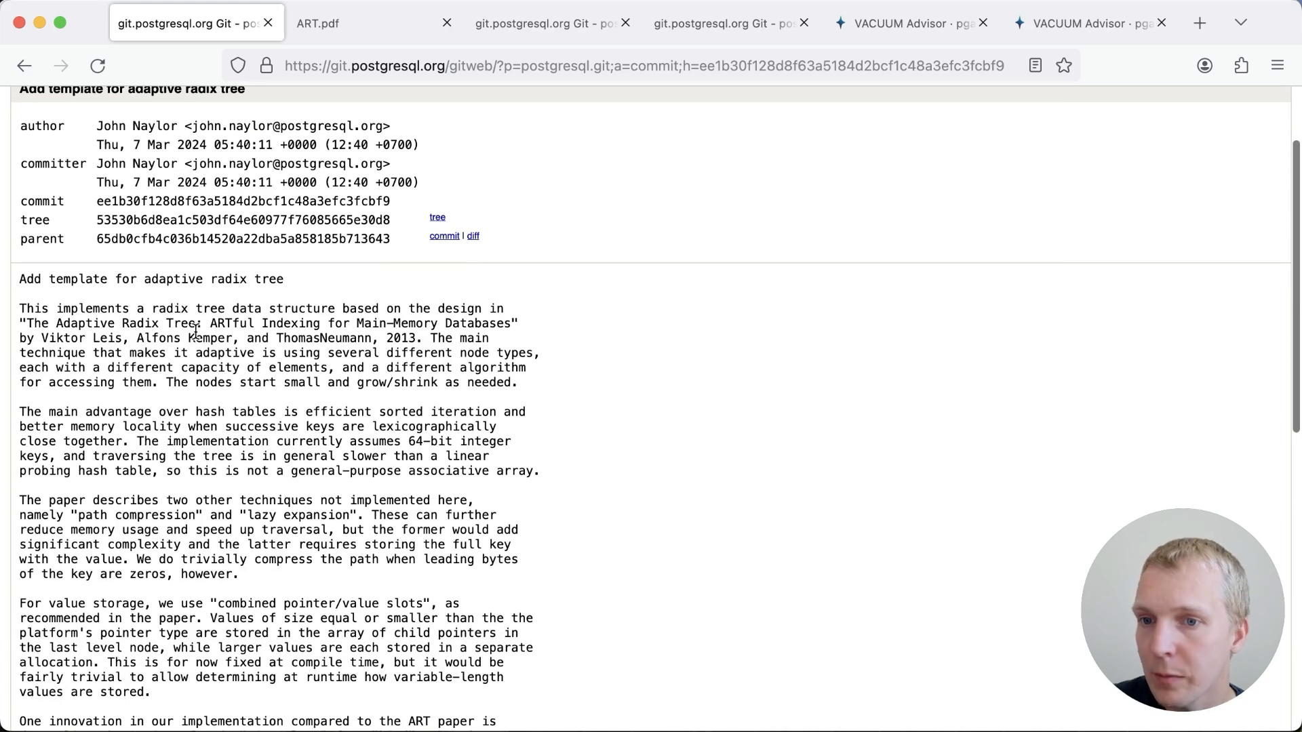
mouse_move(594, 393)
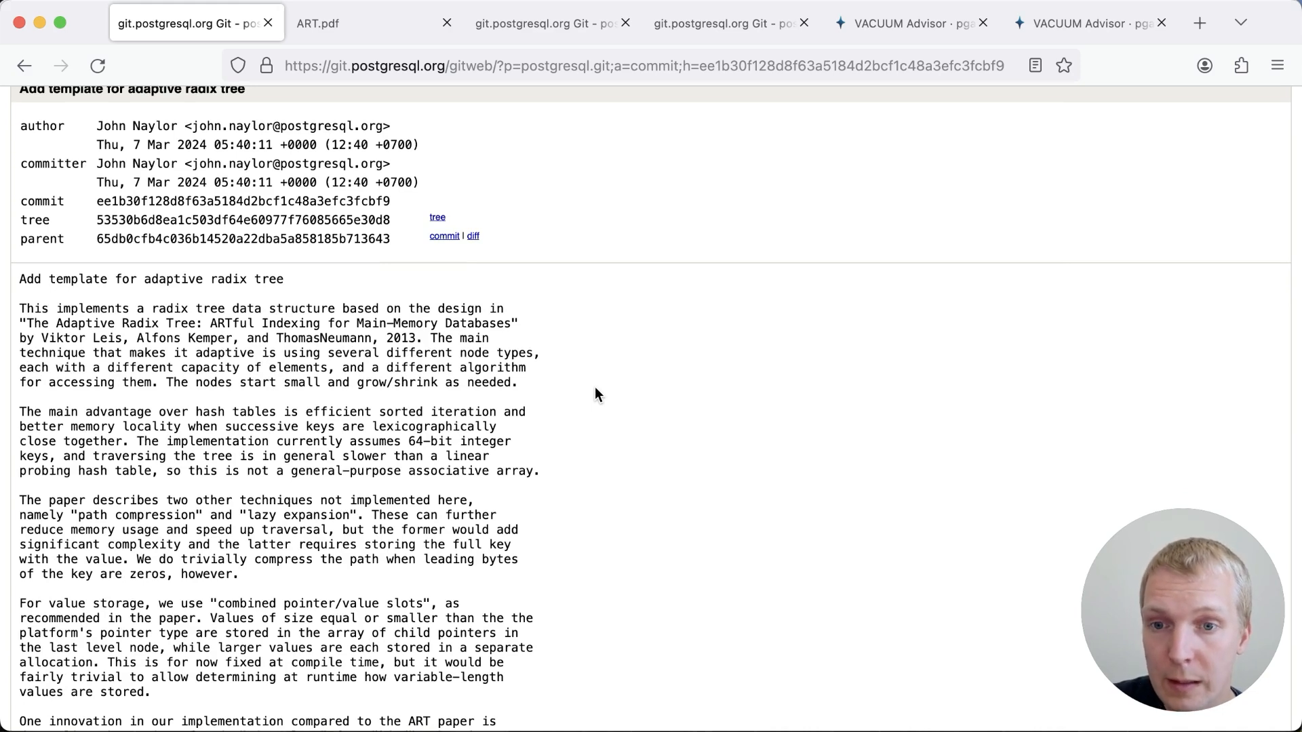
left_click(348, 23)
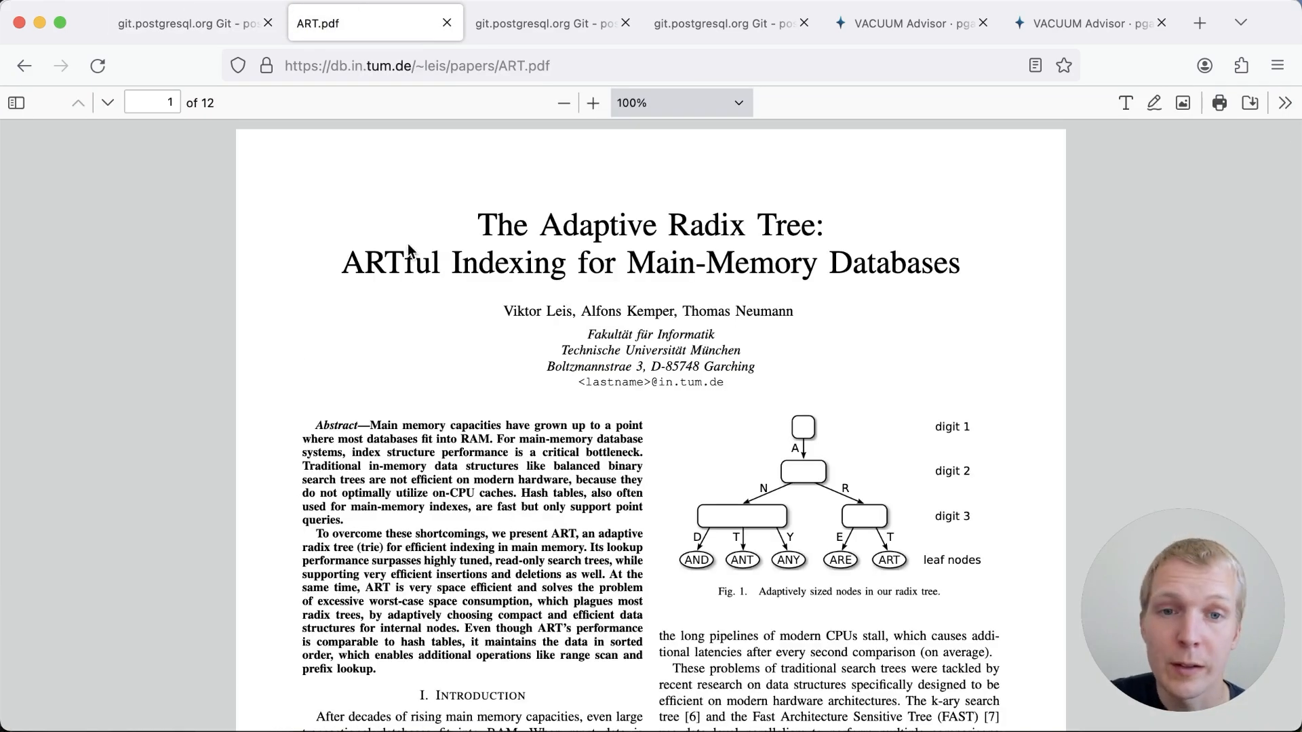
mouse_move(495, 73)
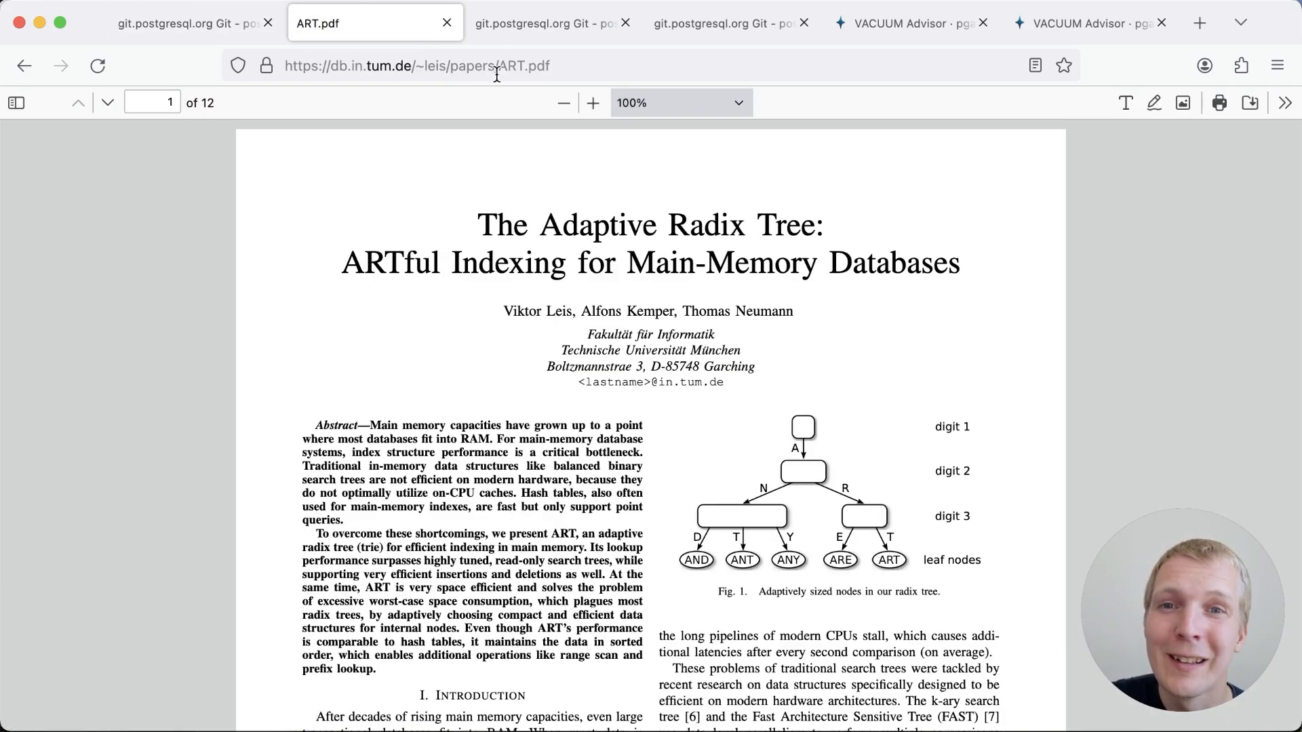
- Switch to the 'Use TidStore for dead tuple TIDs storage during lazy vacuum' commitdiff
left_click(549, 23)
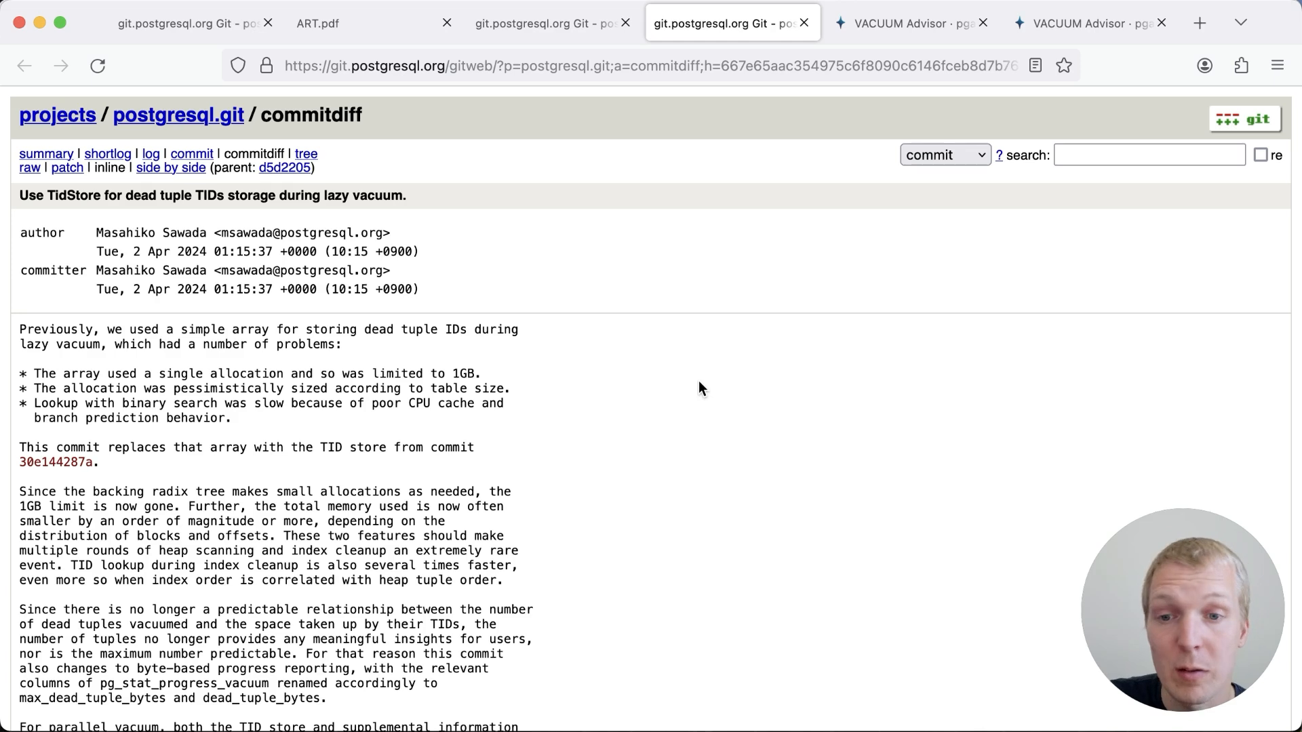
mouse_move(488, 463)
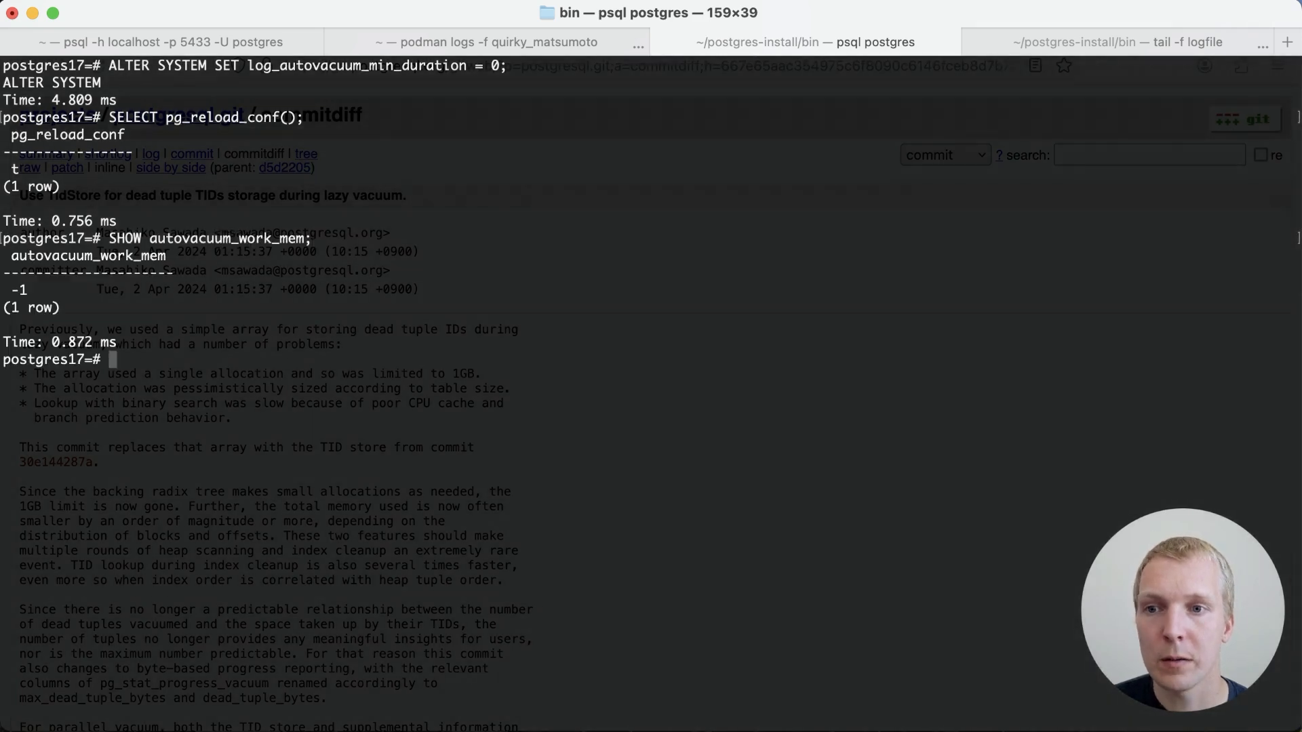
- Run SHOW maintenance_work_mem; on 16, then CREATE TABLE test from generate_series(1, 100000000) on 17
type("SHOW m")
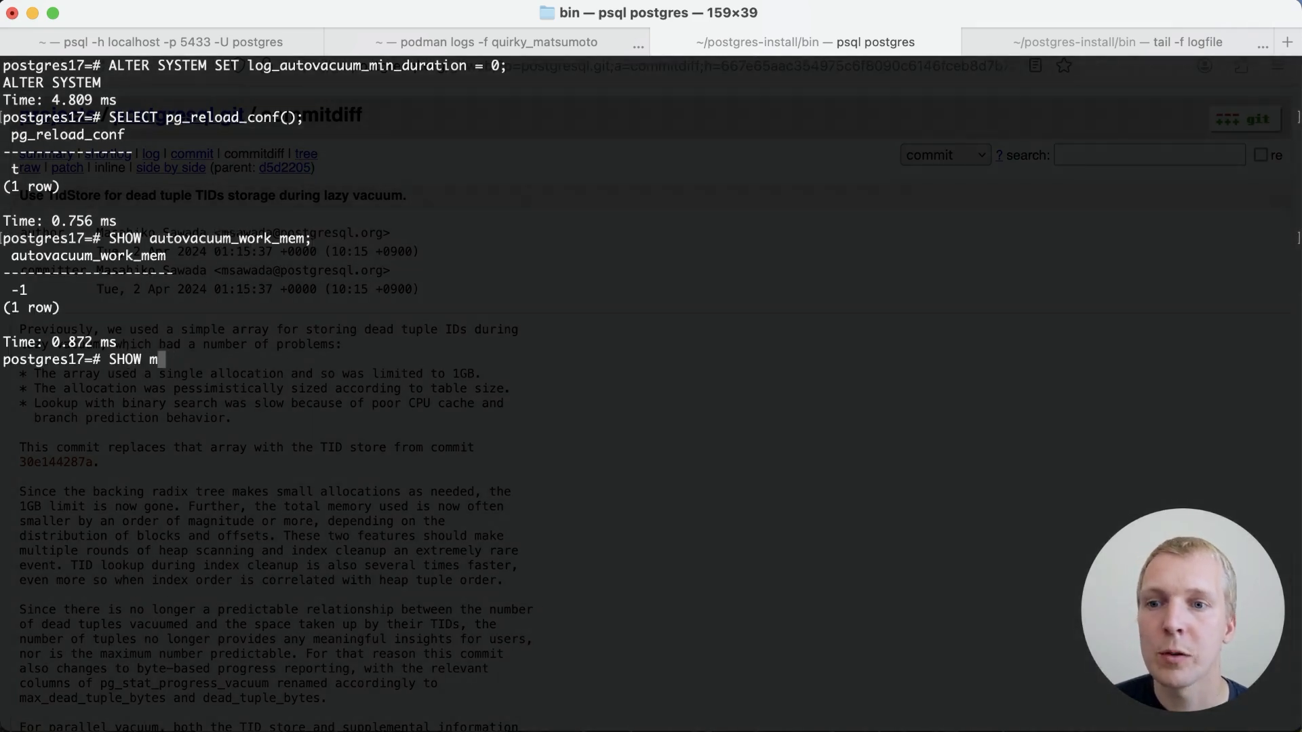
type("aintenance_work_mem")
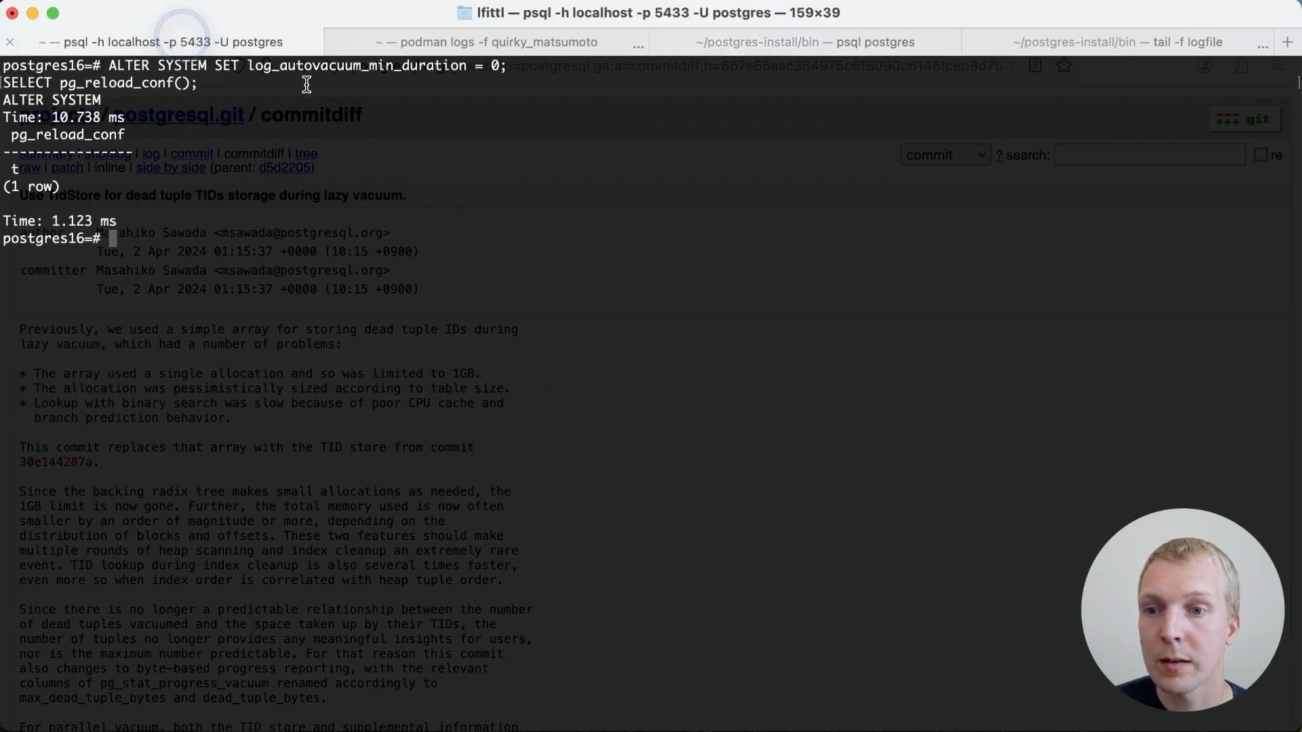
type("SHOW maintenance_work_mem;")
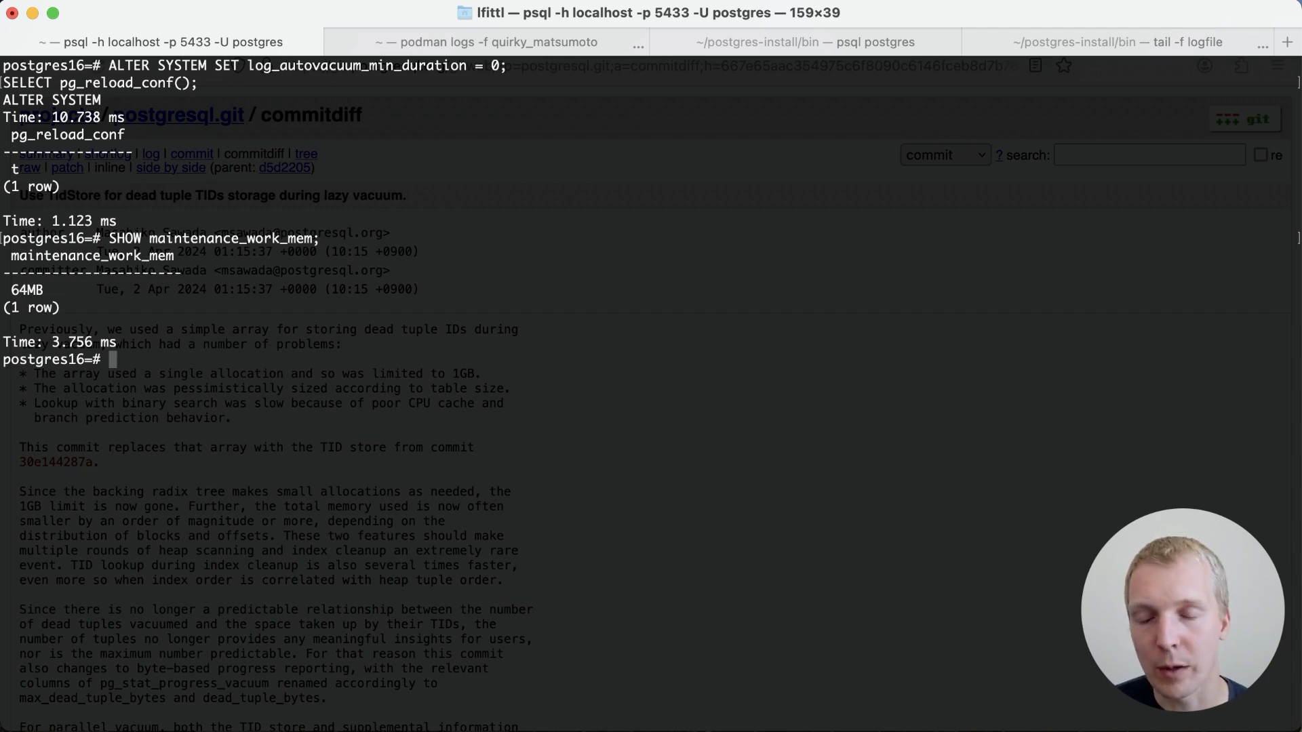
type("CREATE TABLE test AS SELECT * FROM generate_series(1, 100000000) x(id);")
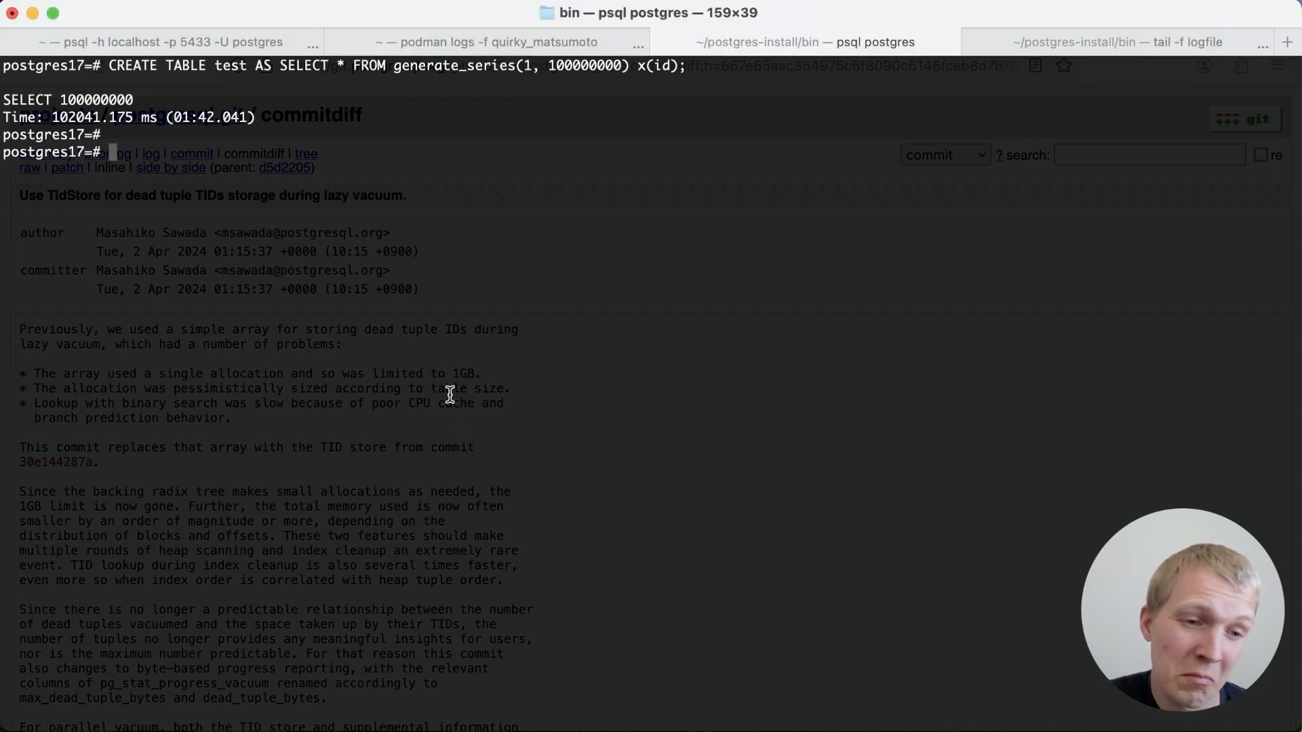
- Run CREATE INDEX ON test(id); and UPDATE test SET id = id - 1; on Postgres 16
type("CREATE INDEX ON test(id);")
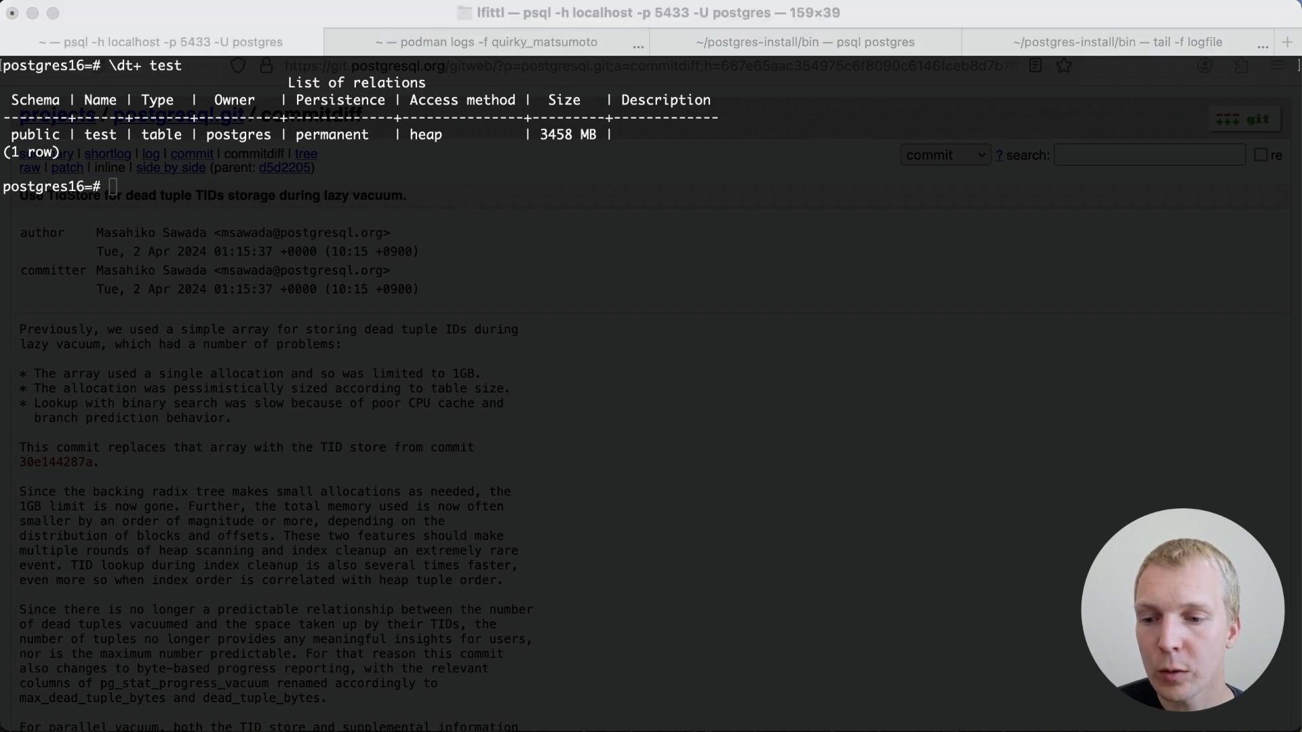
type("UPDATE test SET id = id - 1;")
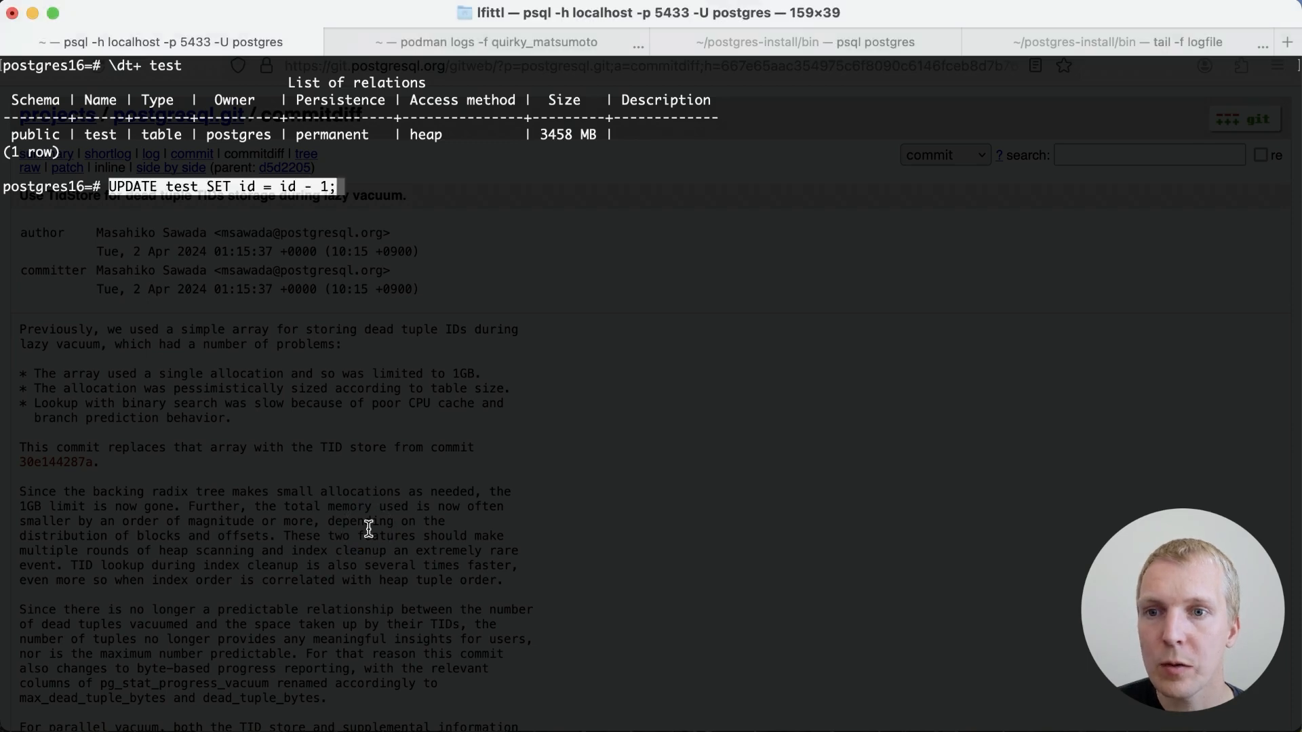
key("Return")
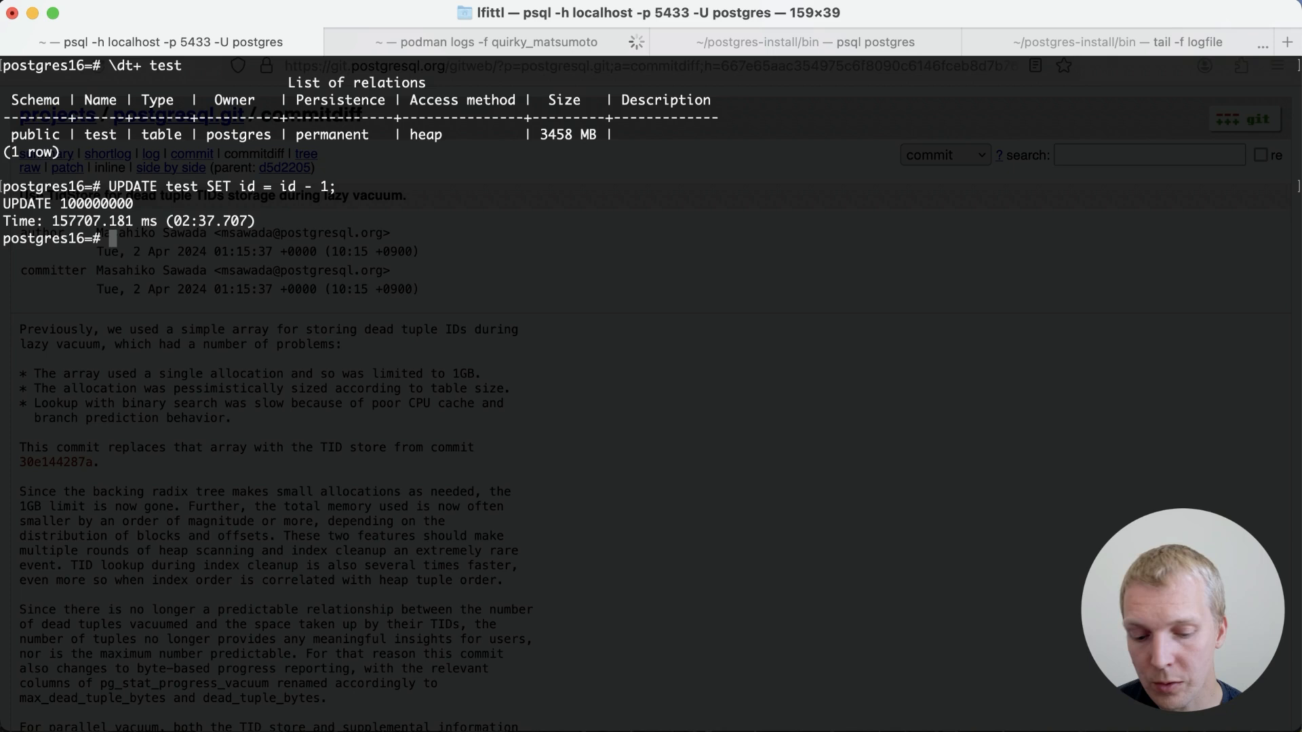
- Query pg_stat_progress_vacuum until index_vacuum_count reaches 9, then switch to the Postgres 16 container log
type("SELECT * FROM pg_stat_")
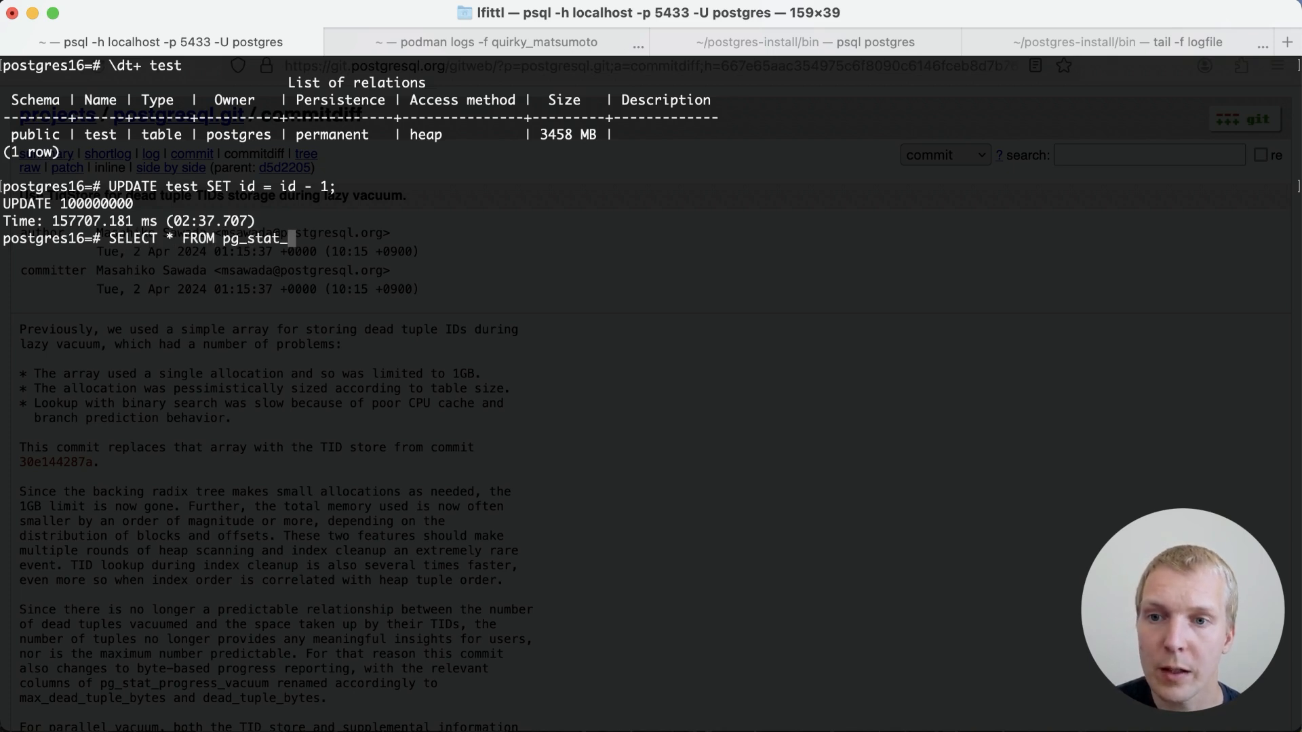
type("progress_vacuum;")
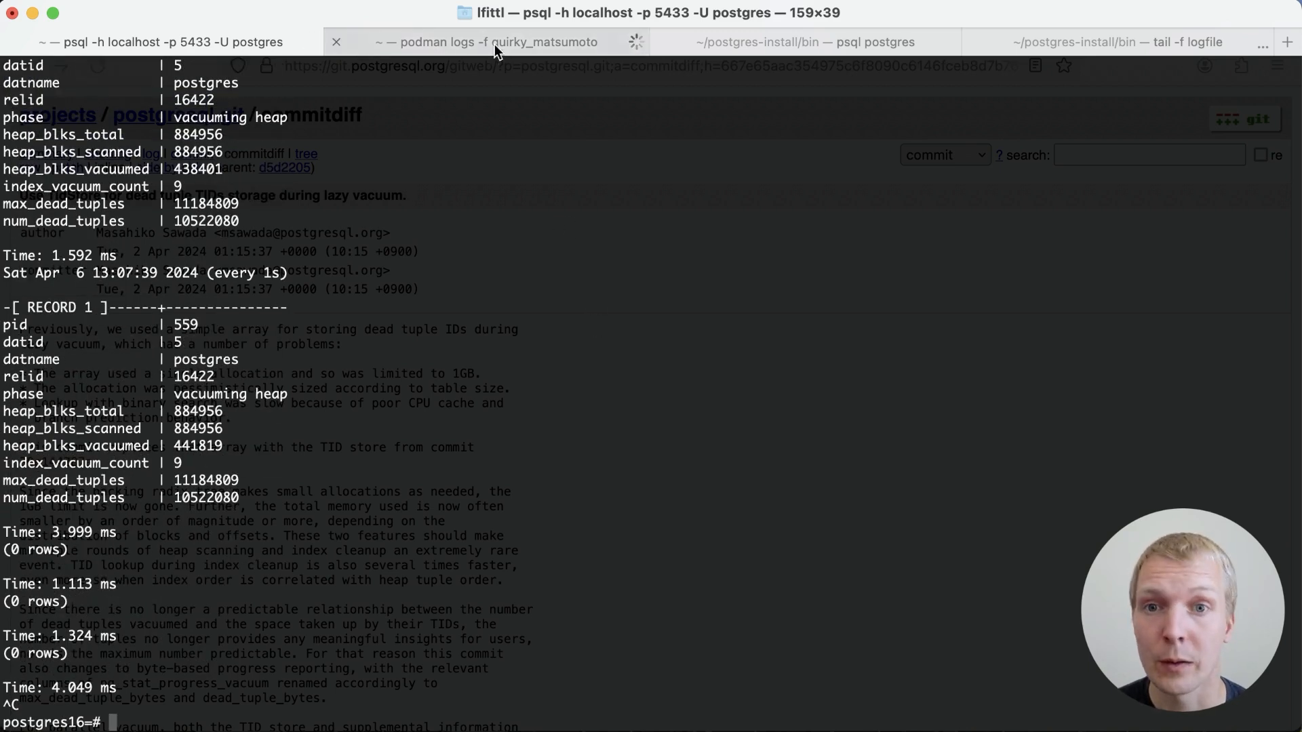
left_click(481, 42)
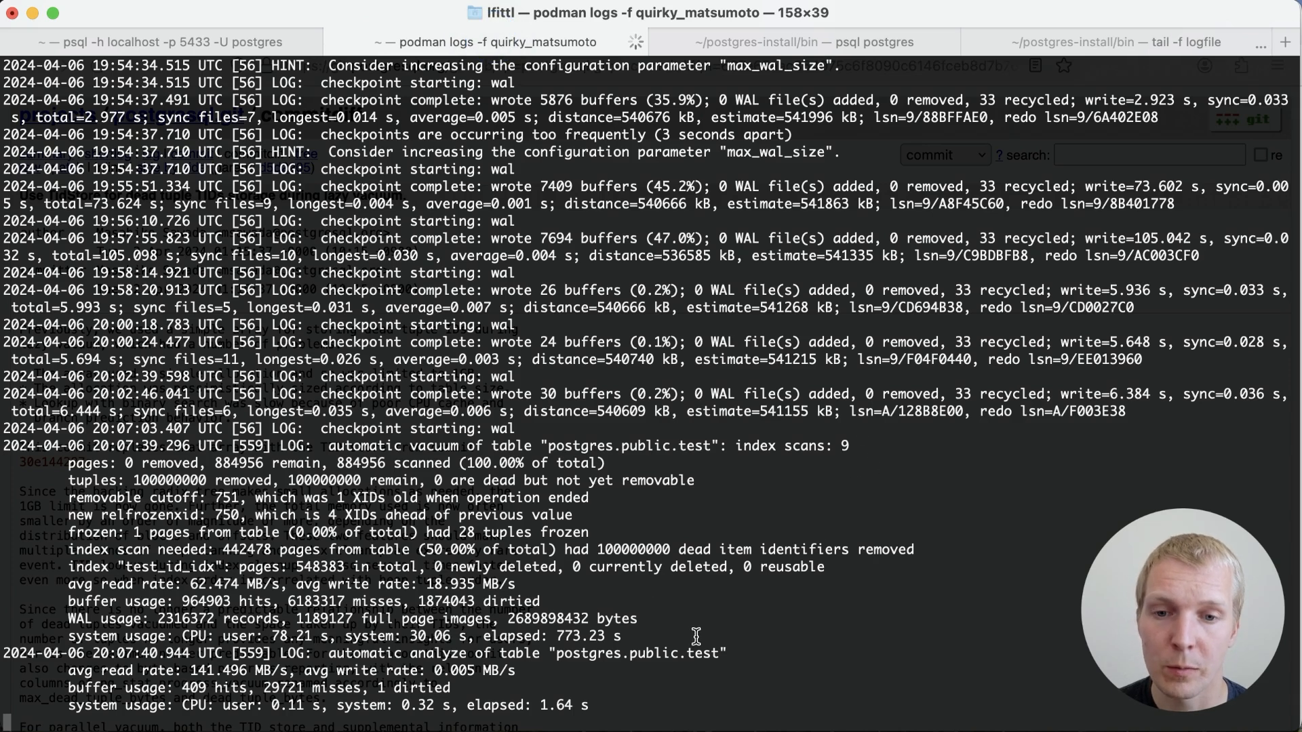
mouse_move(756, 627)
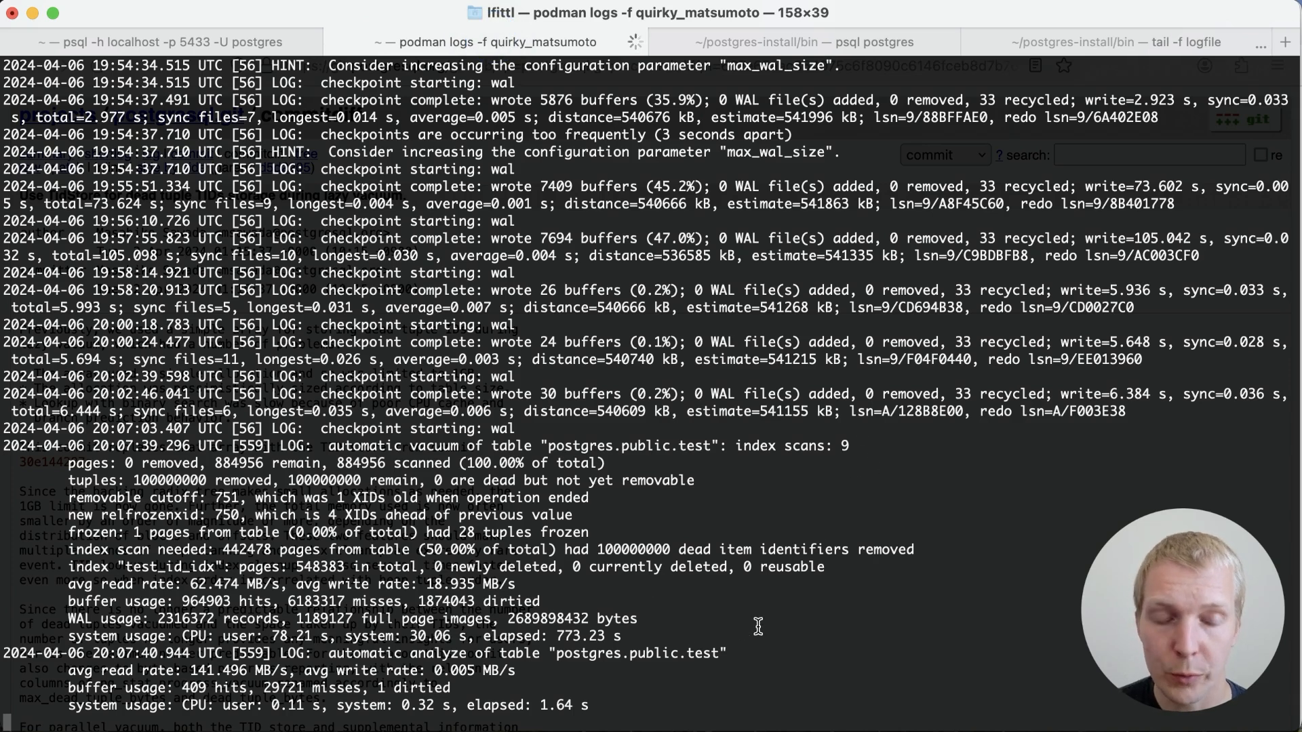
mouse_move(703, 613)
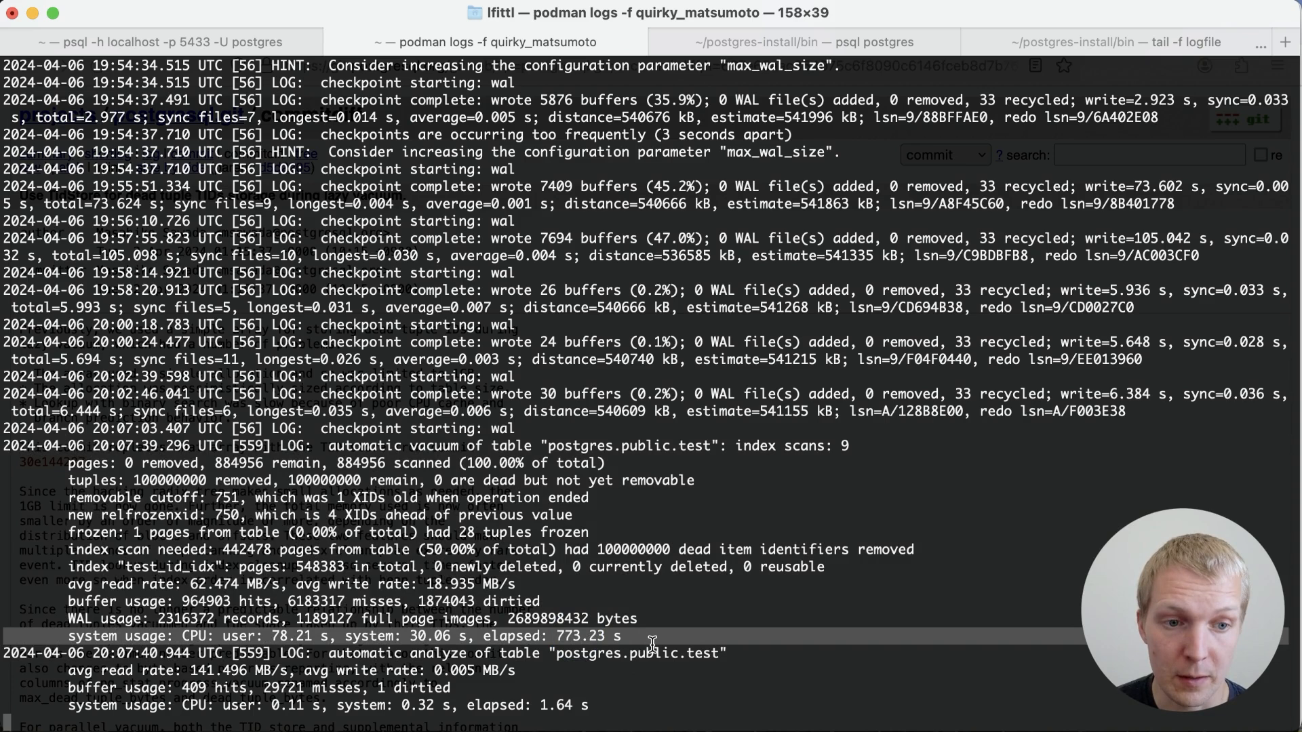
key("ctrl+c")
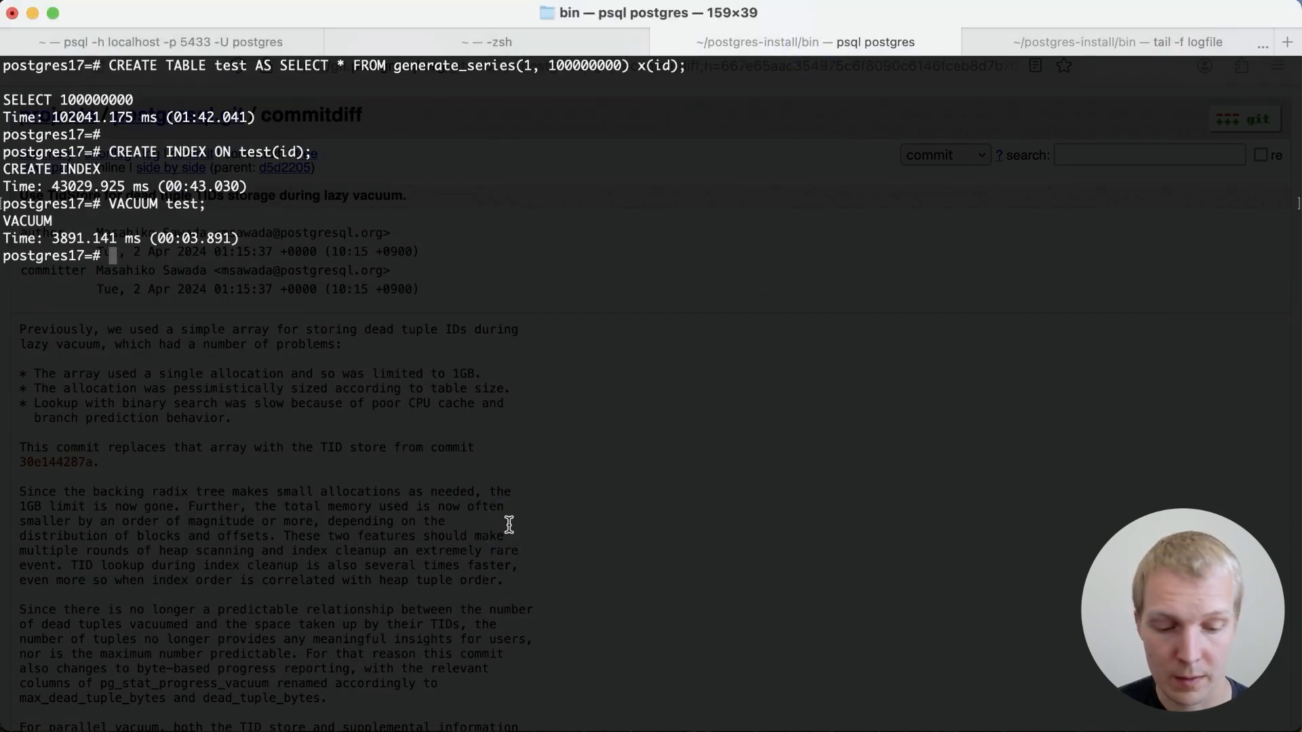
- Run UPDATE test SET id = id - 1; on Postgres 17 and \watch the vacuum progress query
type("UPDATE test SET id = id - 1;")
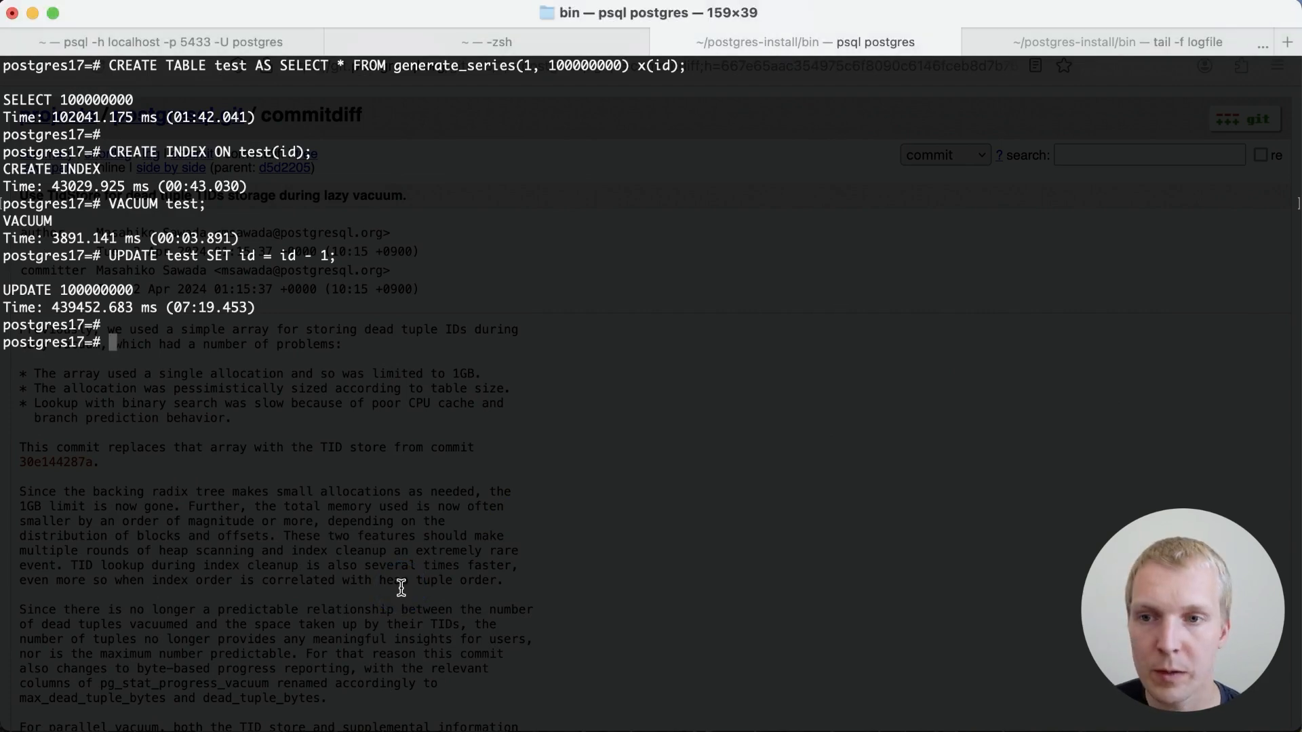
type("\\watch")
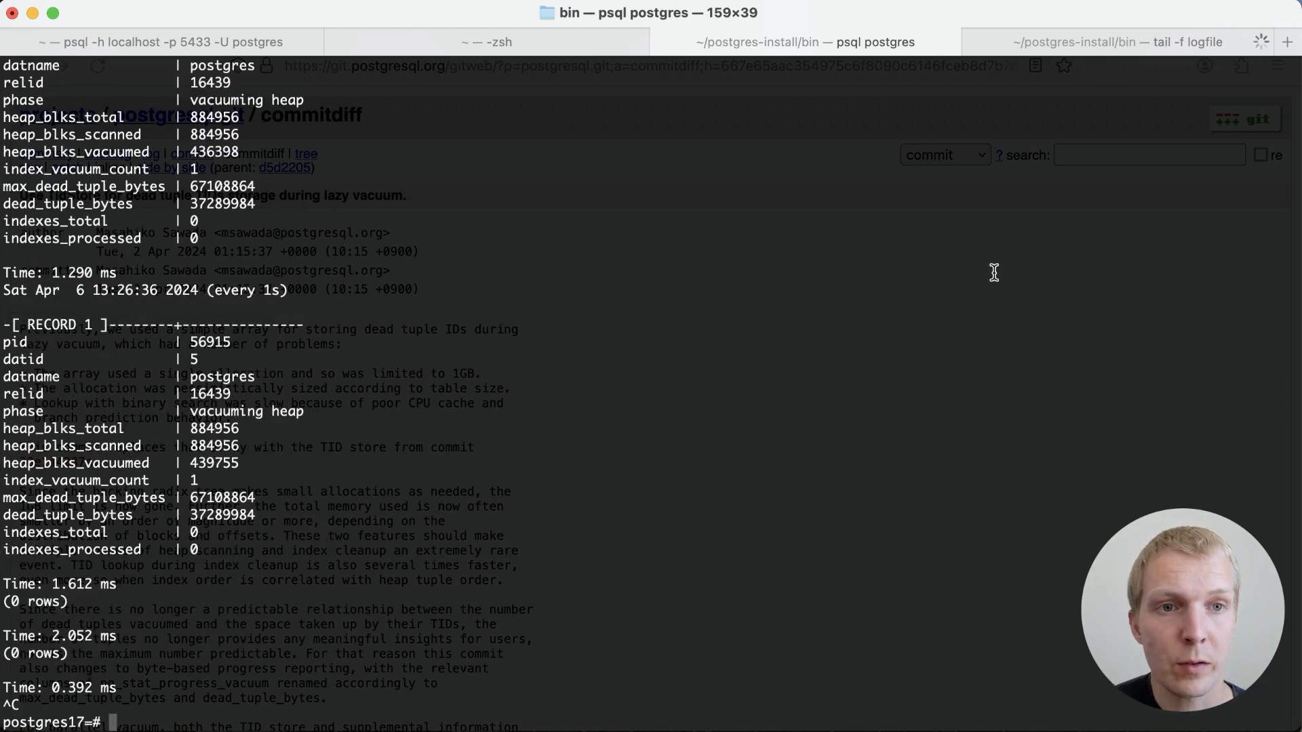
- Stop following the Postgres 17 log showing index scans: 1, then minimize Terminal to reveal the browser
left_click(1116, 42)
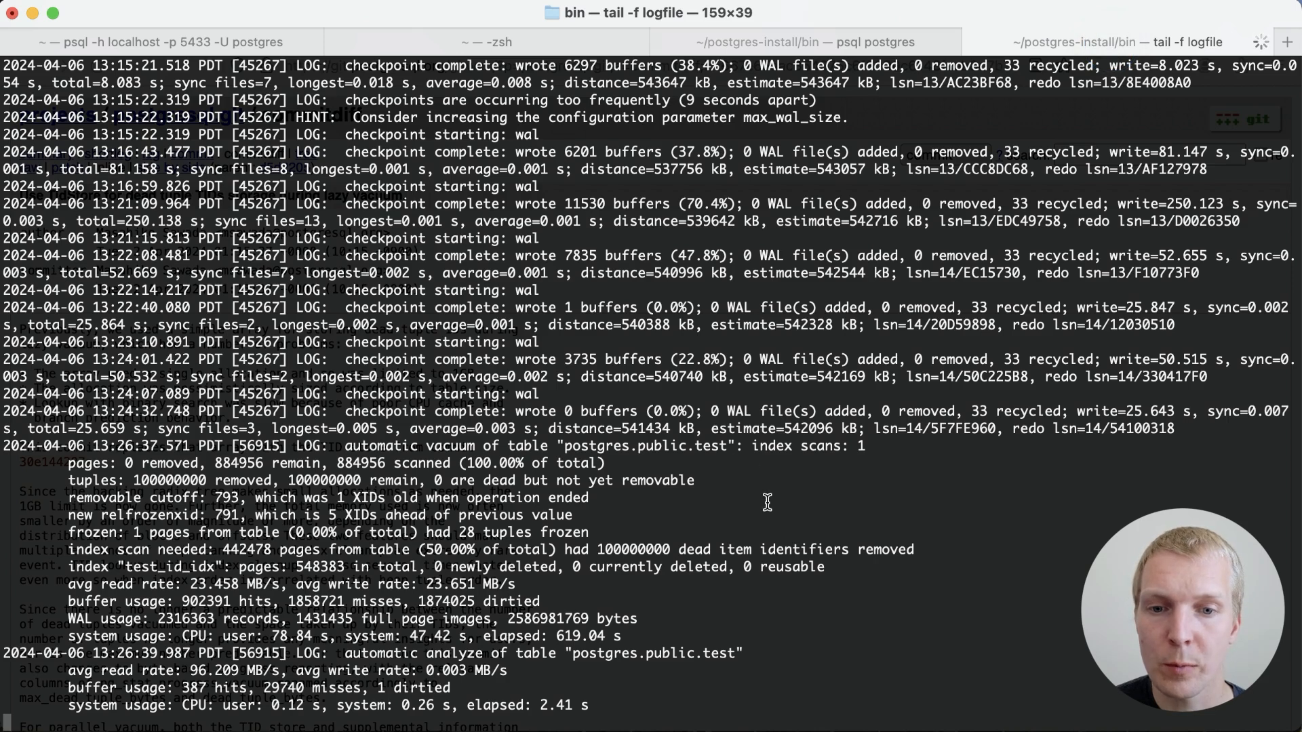
key("ctrl+c")
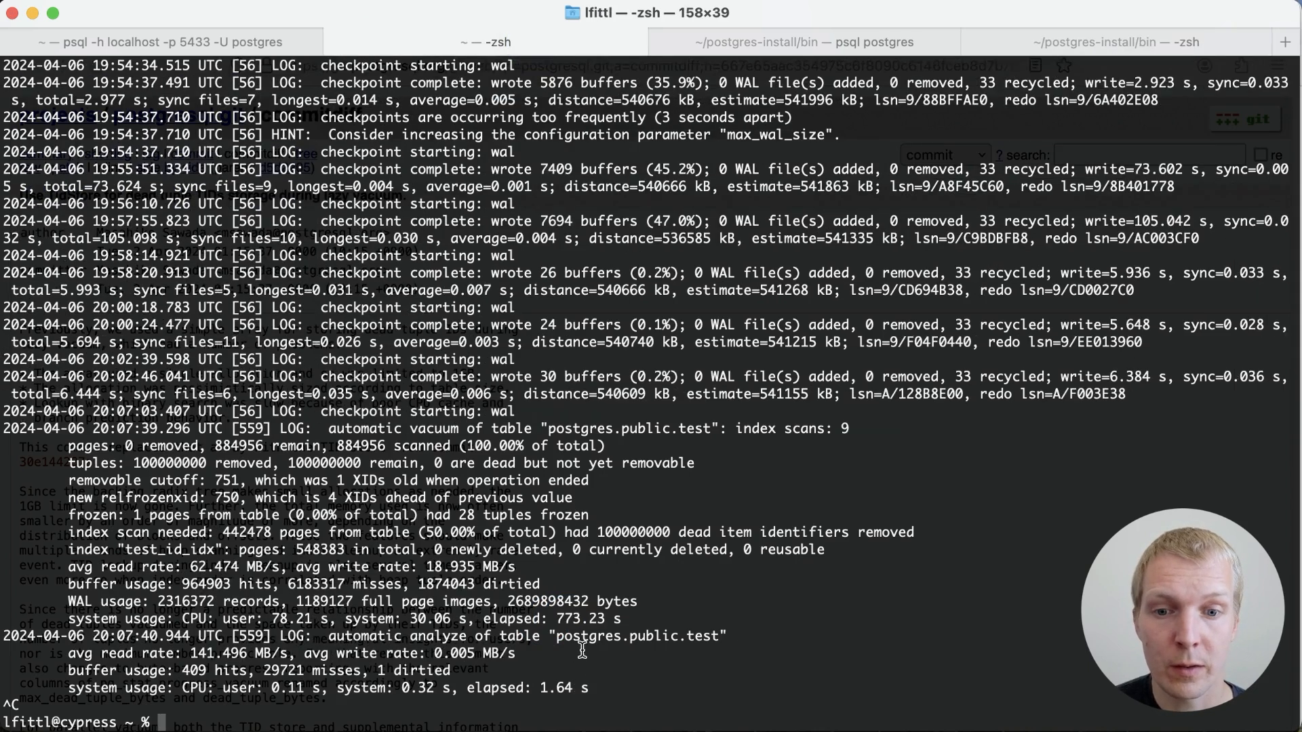
double_click(578, 618)
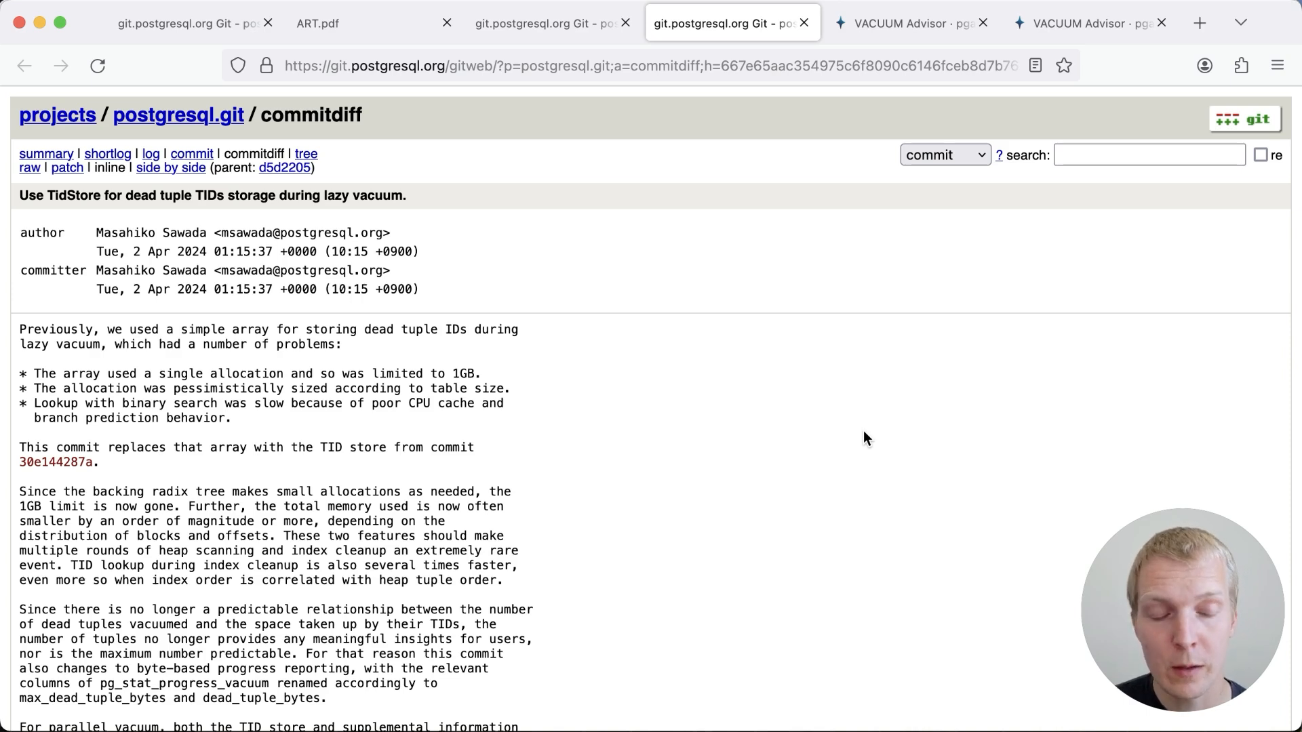
- View VACUUM Advisor activity for postgres16, then postgres17 with its 10-minute test vacuum
left_click(909, 23)
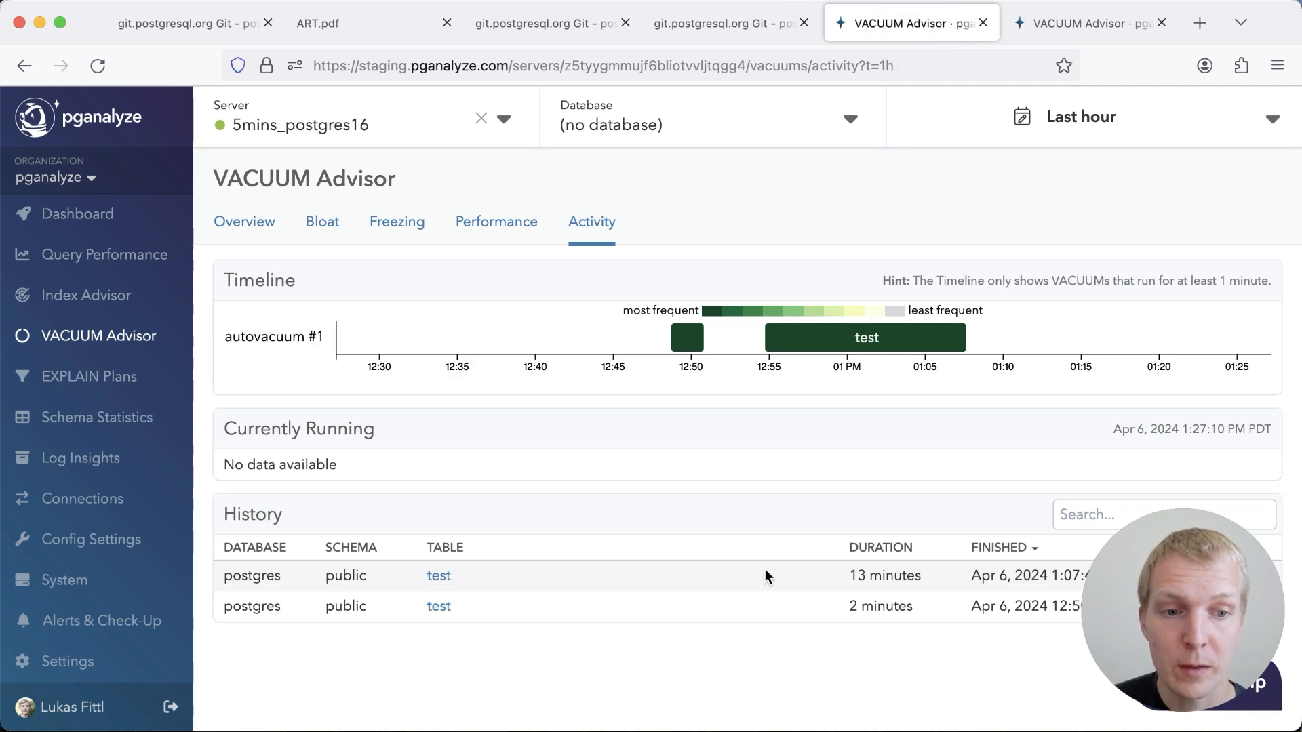
left_click(438, 575)
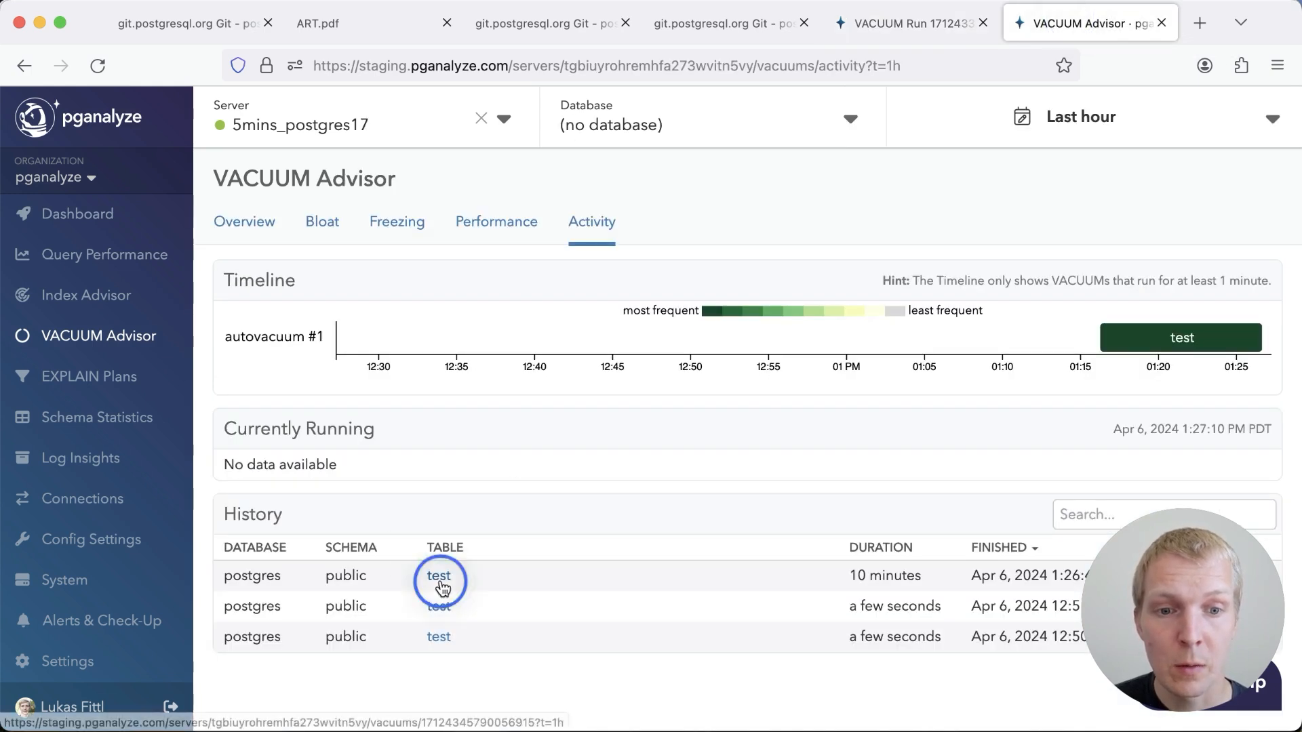
- Open the Postgres 17 test vacuum run details and compare against Postgres 16's nine index vacuum phases
left_click(438, 575)
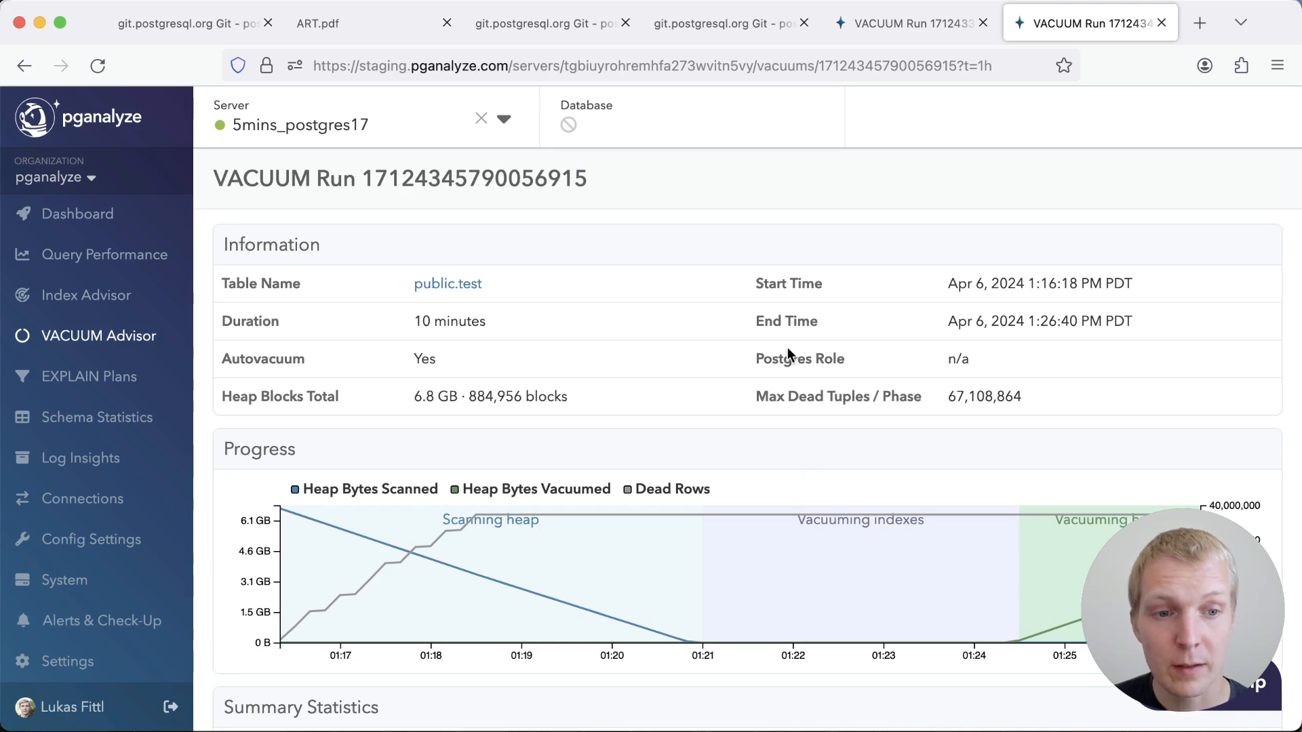
left_click(1079, 23)
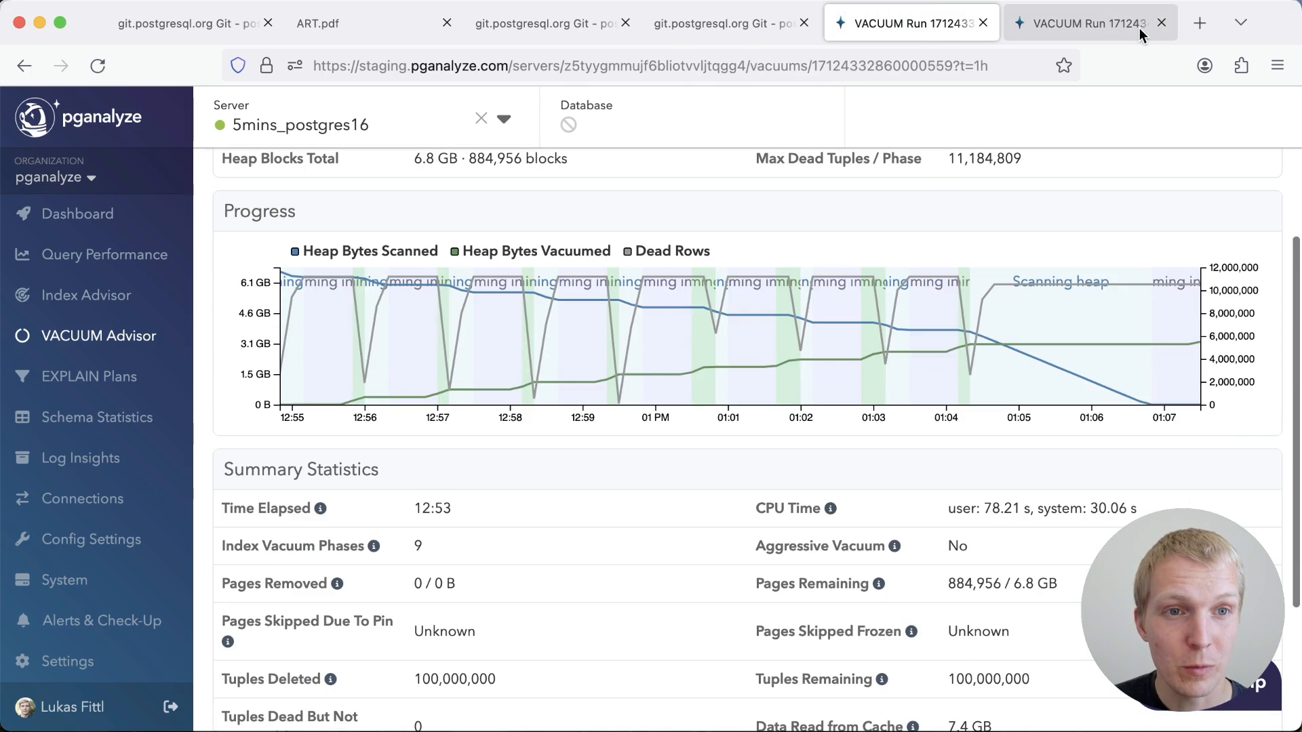
left_click(1084, 23)
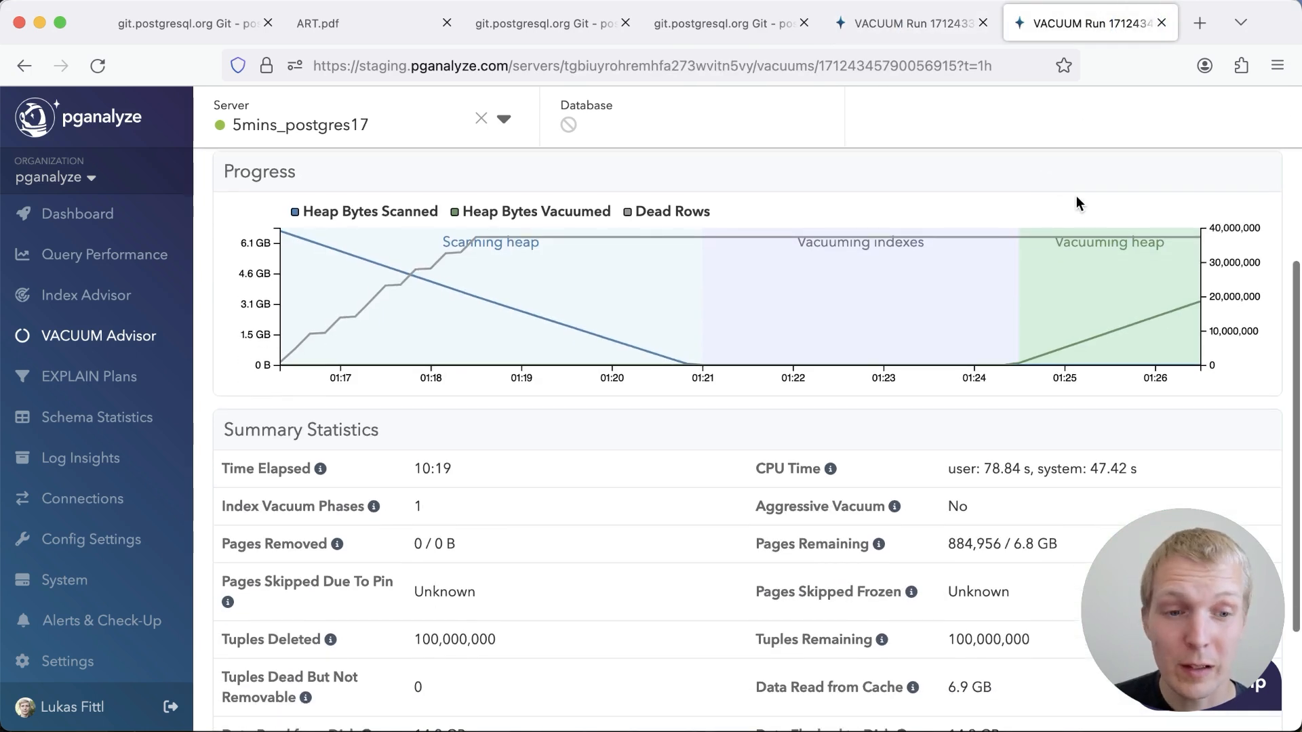